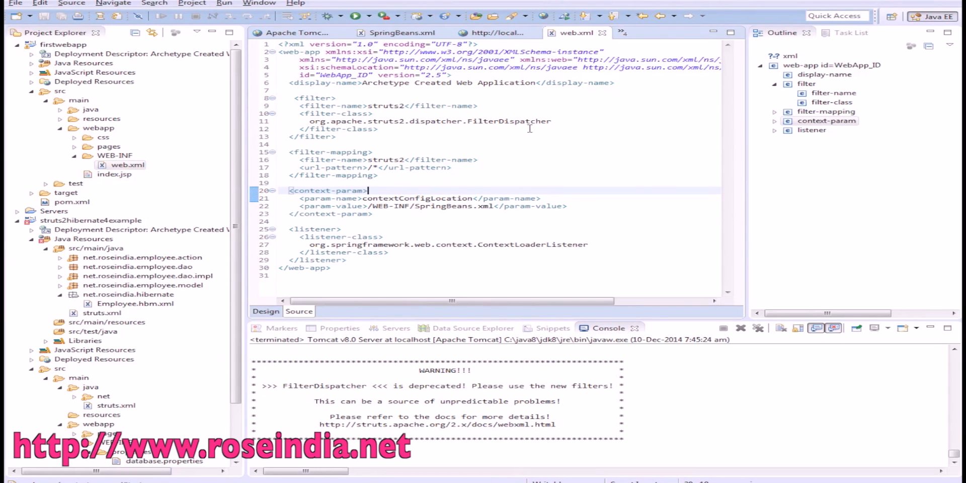
Replace line 11's FilterDispatcher class with org.apache.struts2.dispatcher.ng.filter.StrutsPrepareAndExecuteFilter and save web.xml
double_click(509, 121)
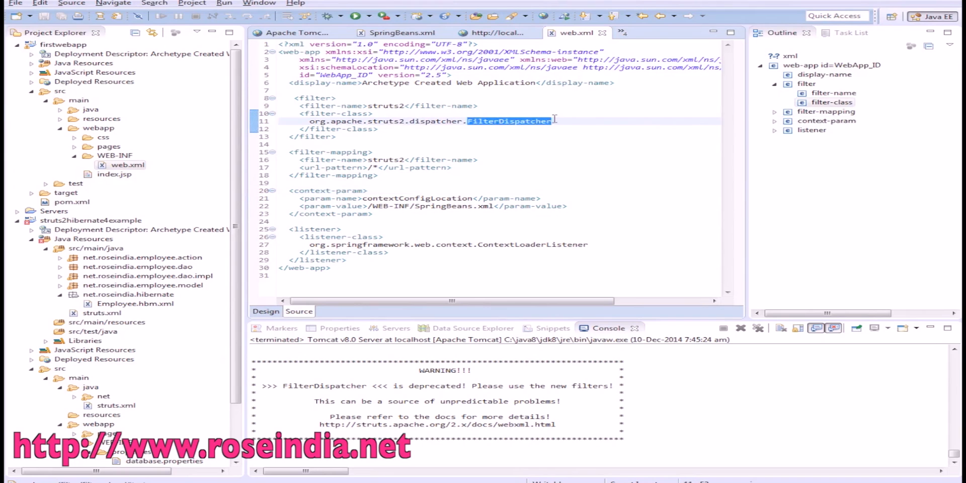
click(551, 121)
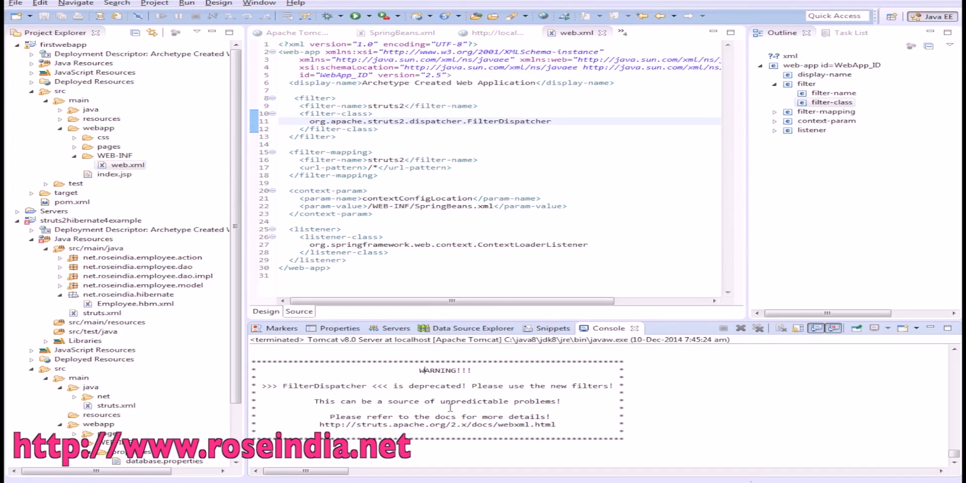
text(org.apache.struts2.dispatcher.ng.filter.StrutsPrepareAndExecuteFilter)
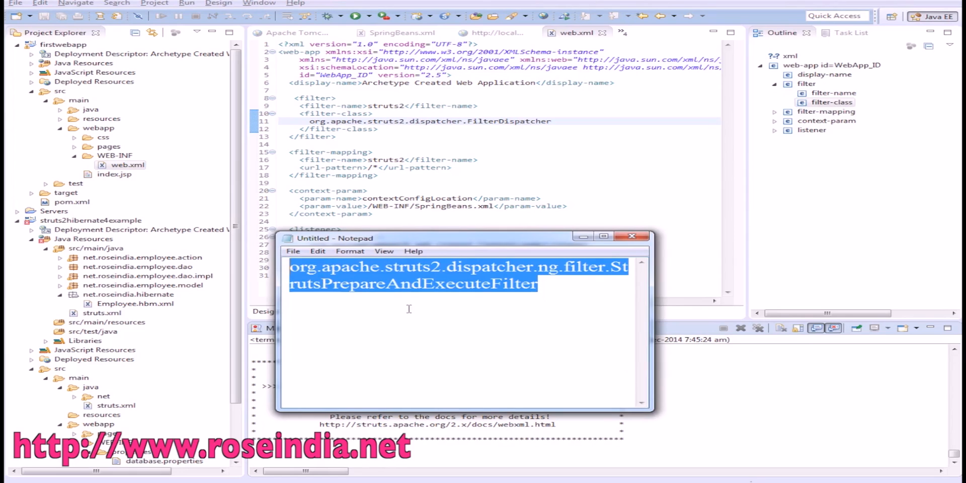
click(621, 283)
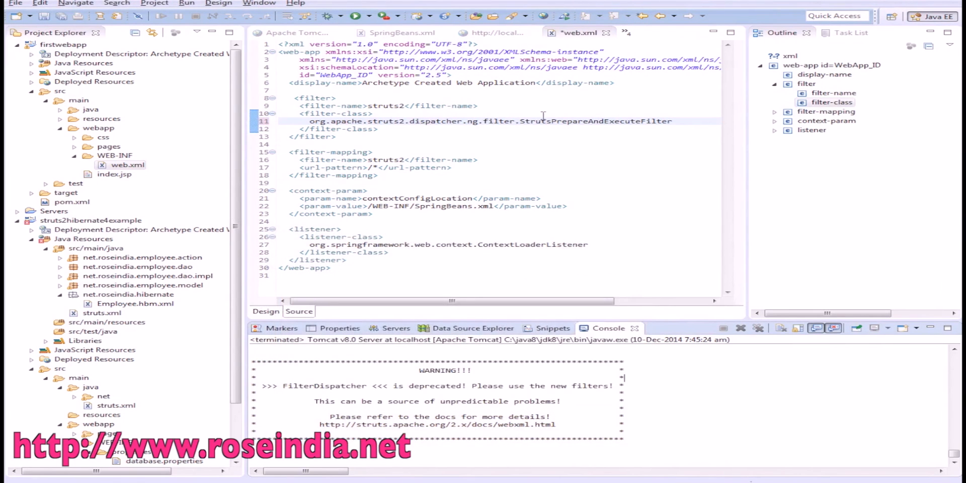
double_click(595, 121)
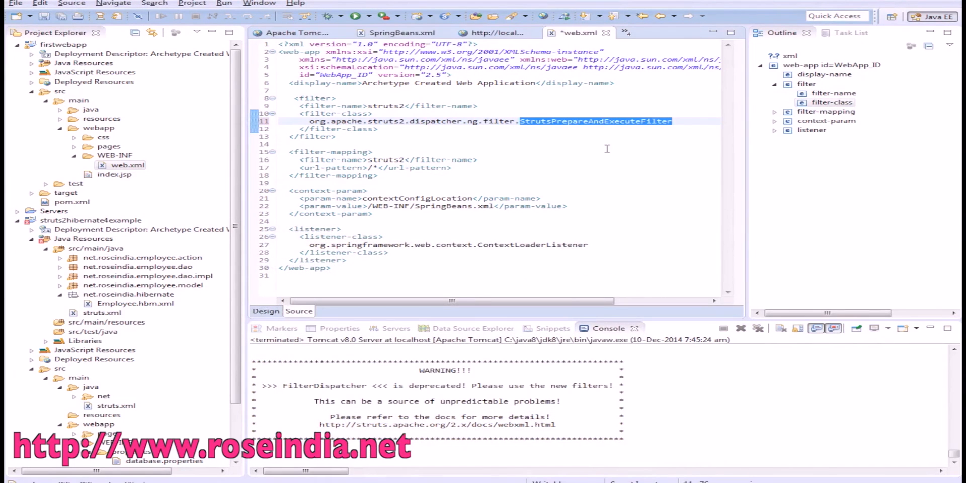
key(ctrl+s)
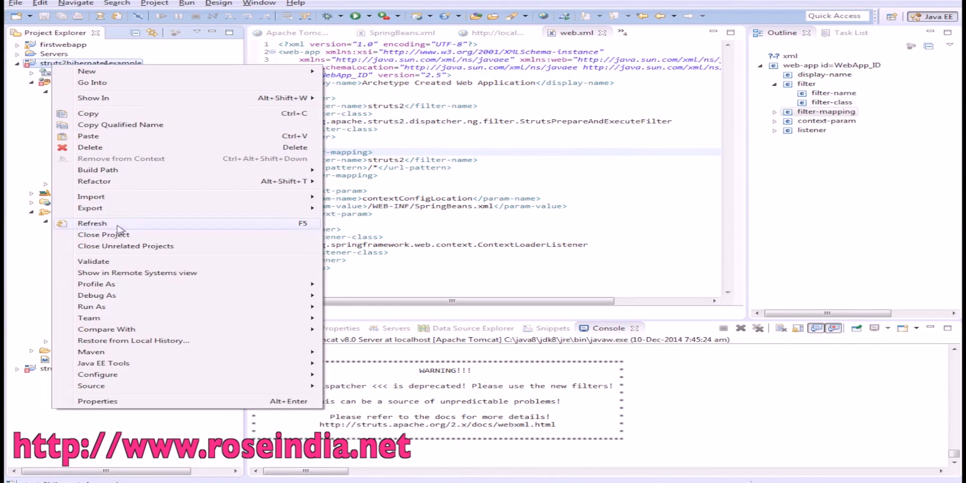
mouse_move(117, 307)
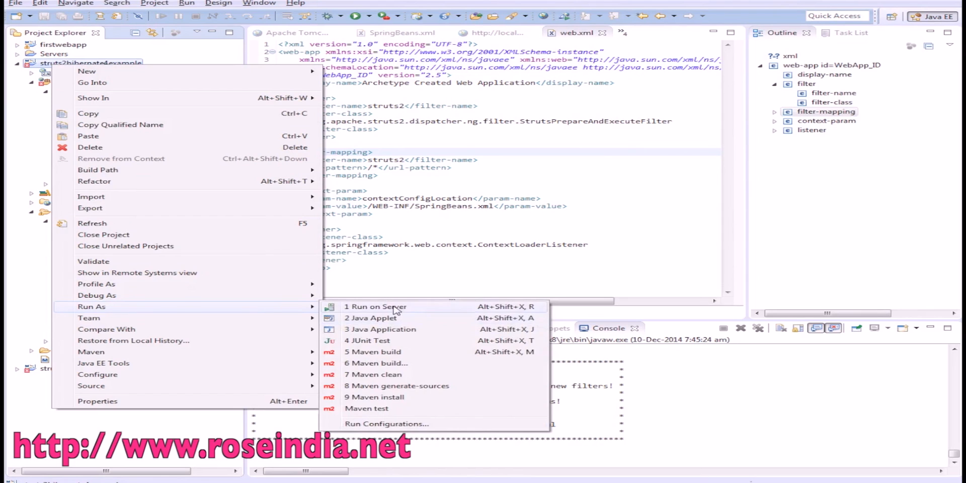
Run struts2hibernate4example on the existing Tomcat v8.0 Server at localhost
click(375, 307)
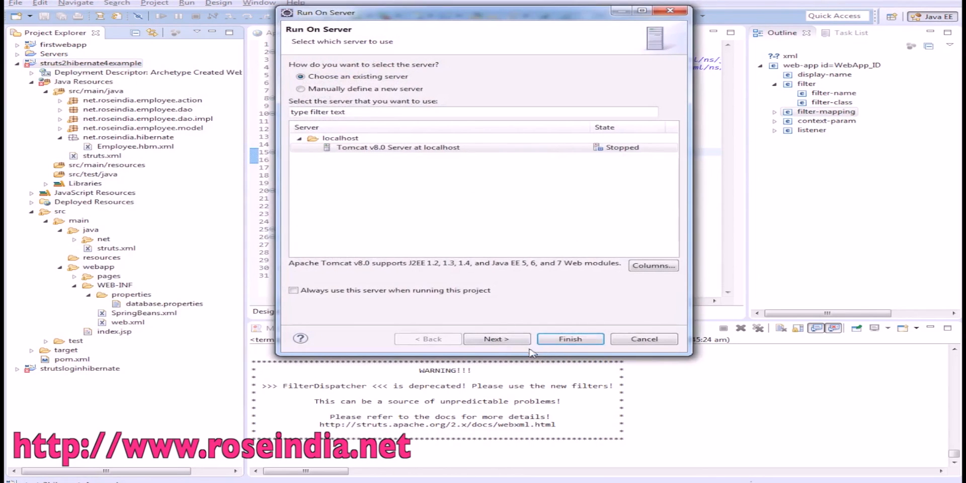
click(569, 339)
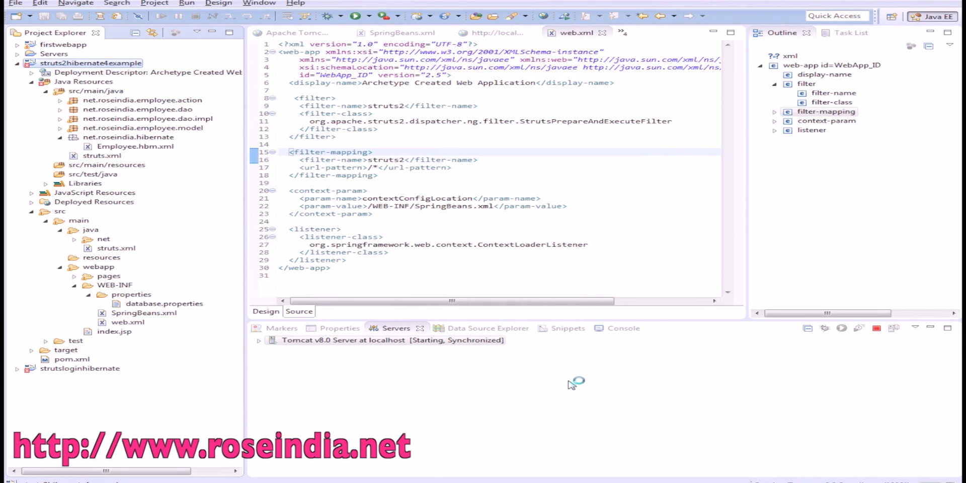
Show the Console and scroll through Tomcat's startup output
click(607, 328)
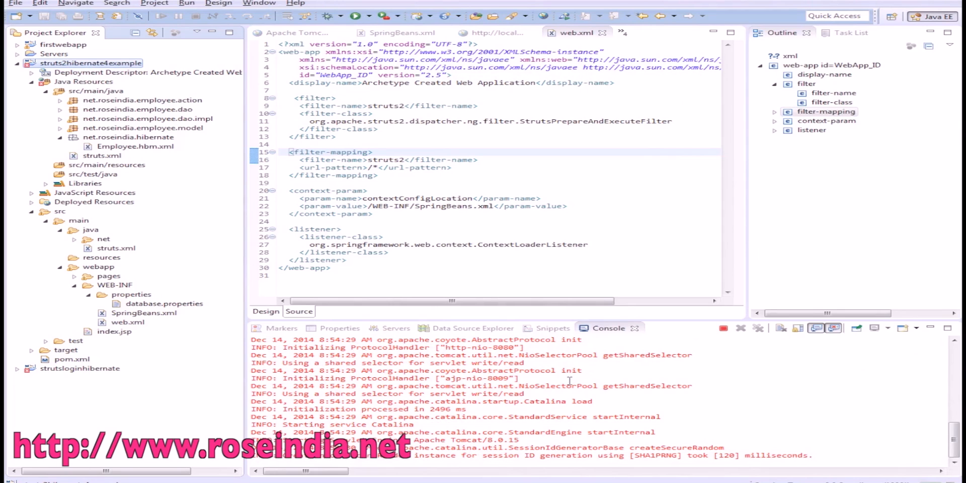
mouse_move(848, 436)
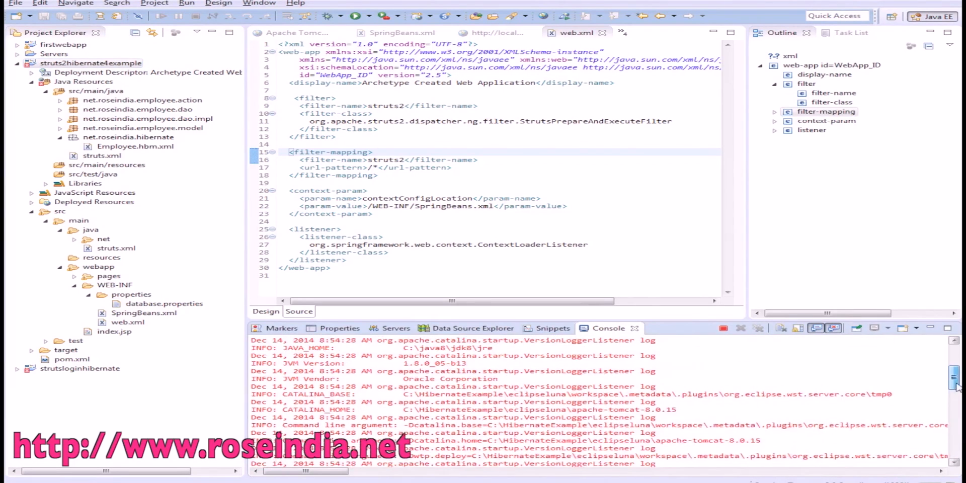
scroll(down, 3)
text(www.rose)
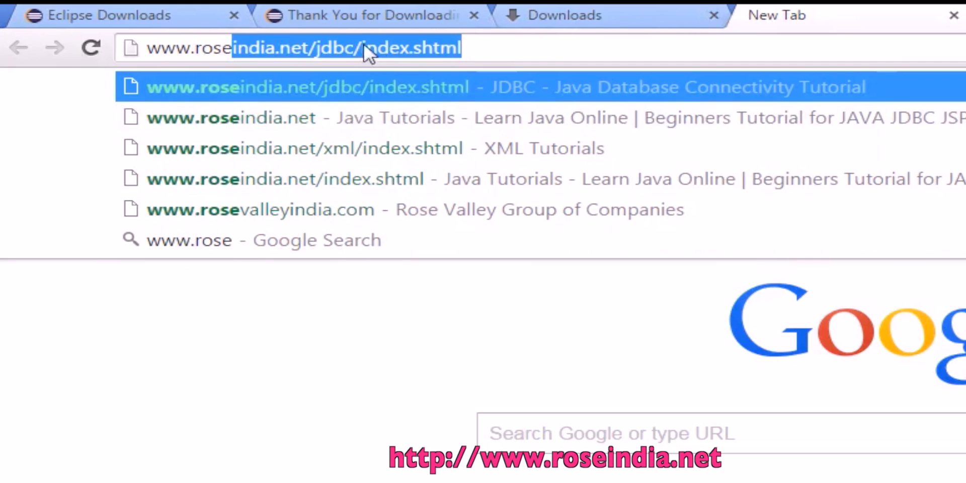
key(Delete)
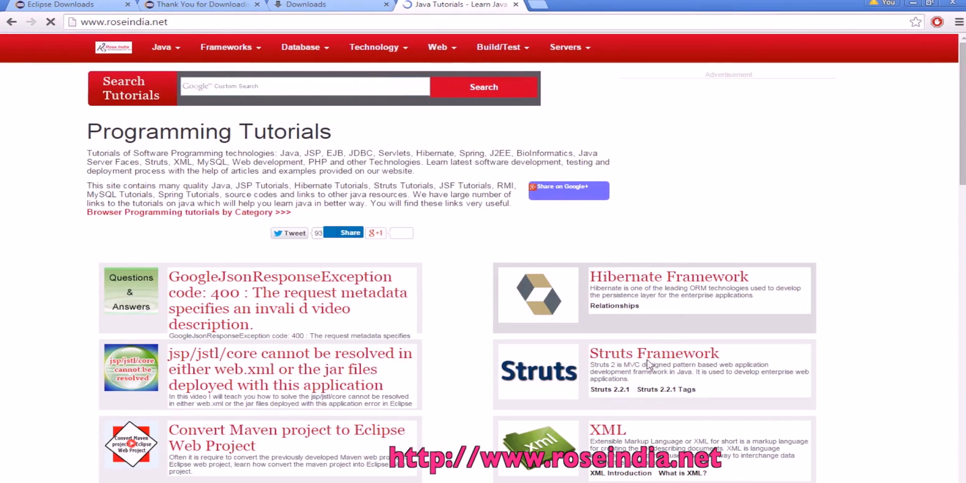
scroll(down, 3)
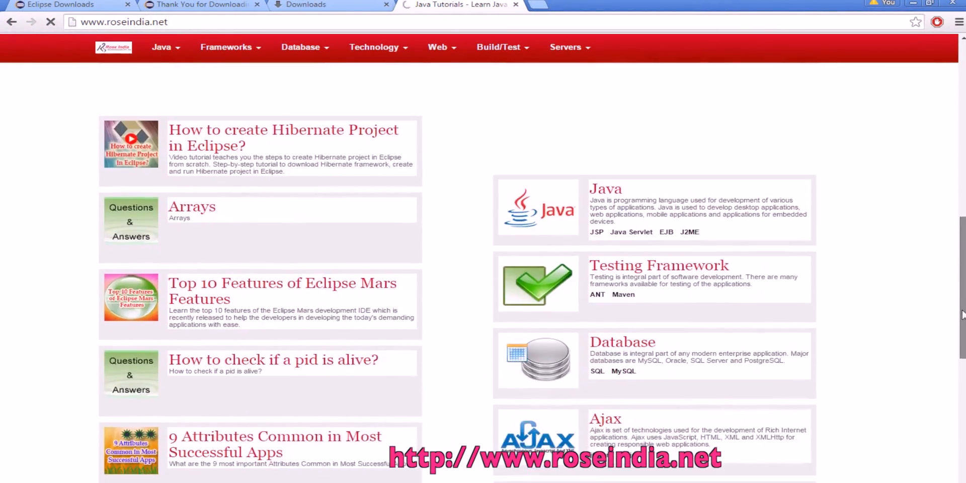
scroll(down, 3)
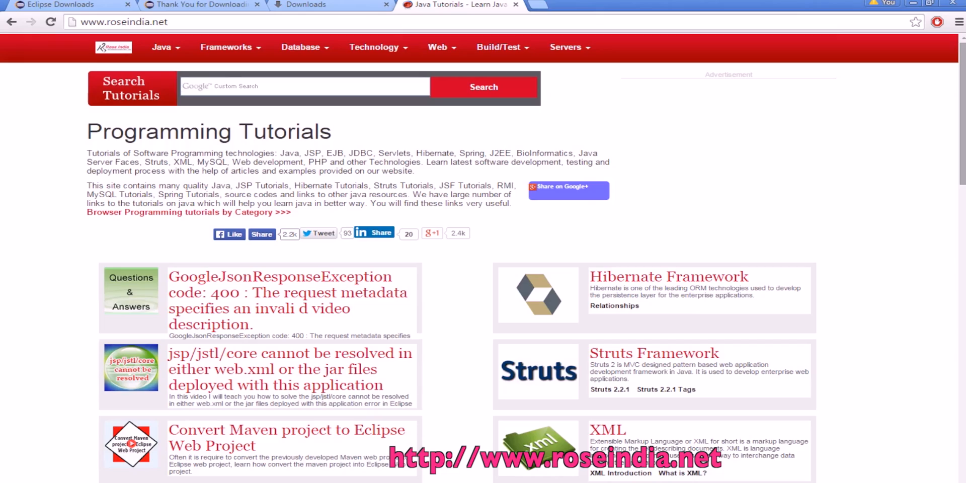
scroll(down, 3)
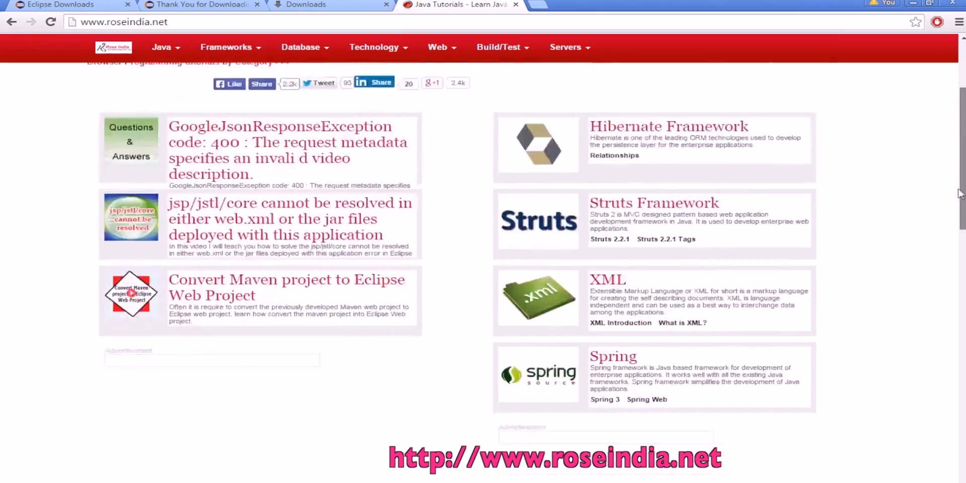
scroll(down, 3)
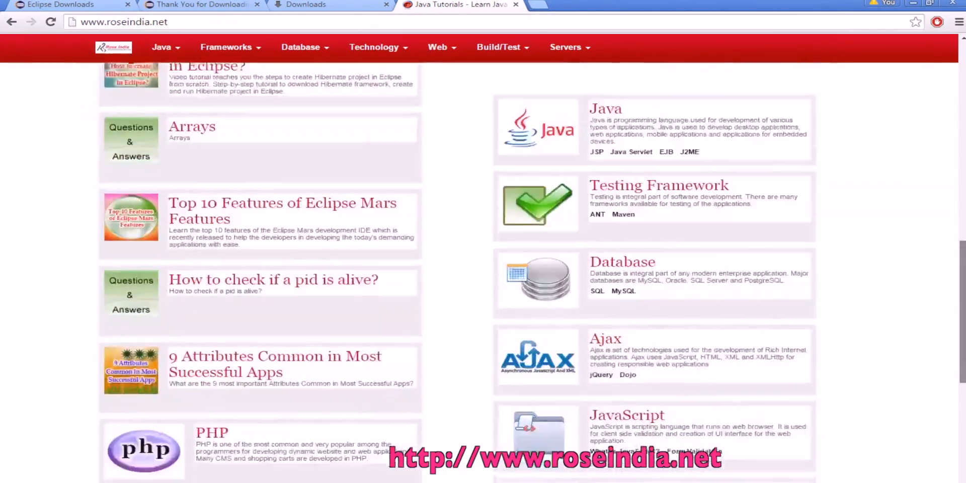